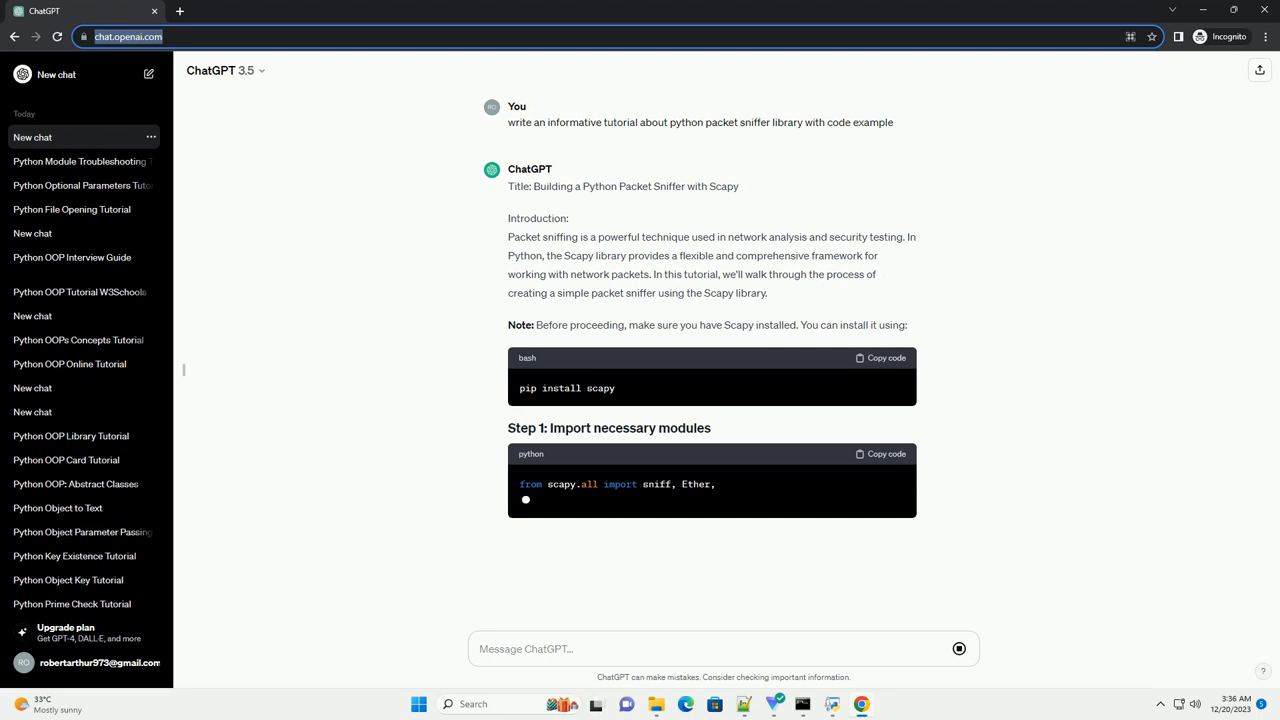
scroll(down, 3)
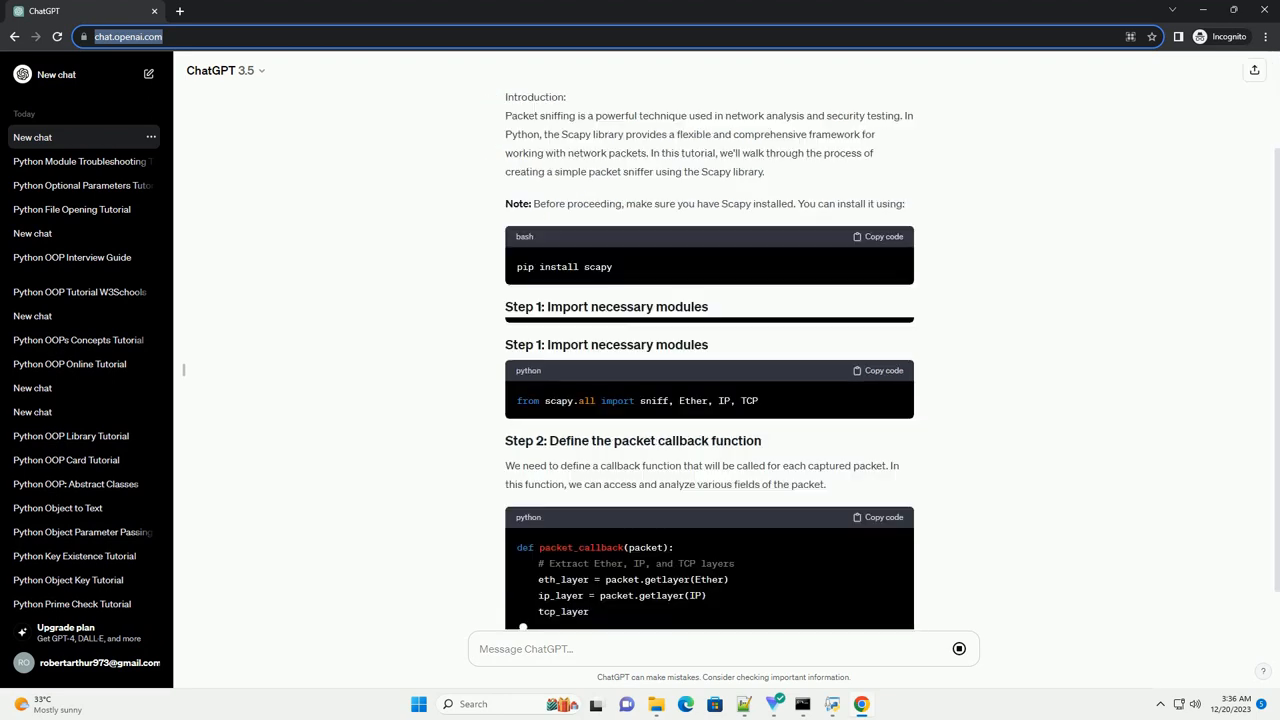
scroll(down, 3)
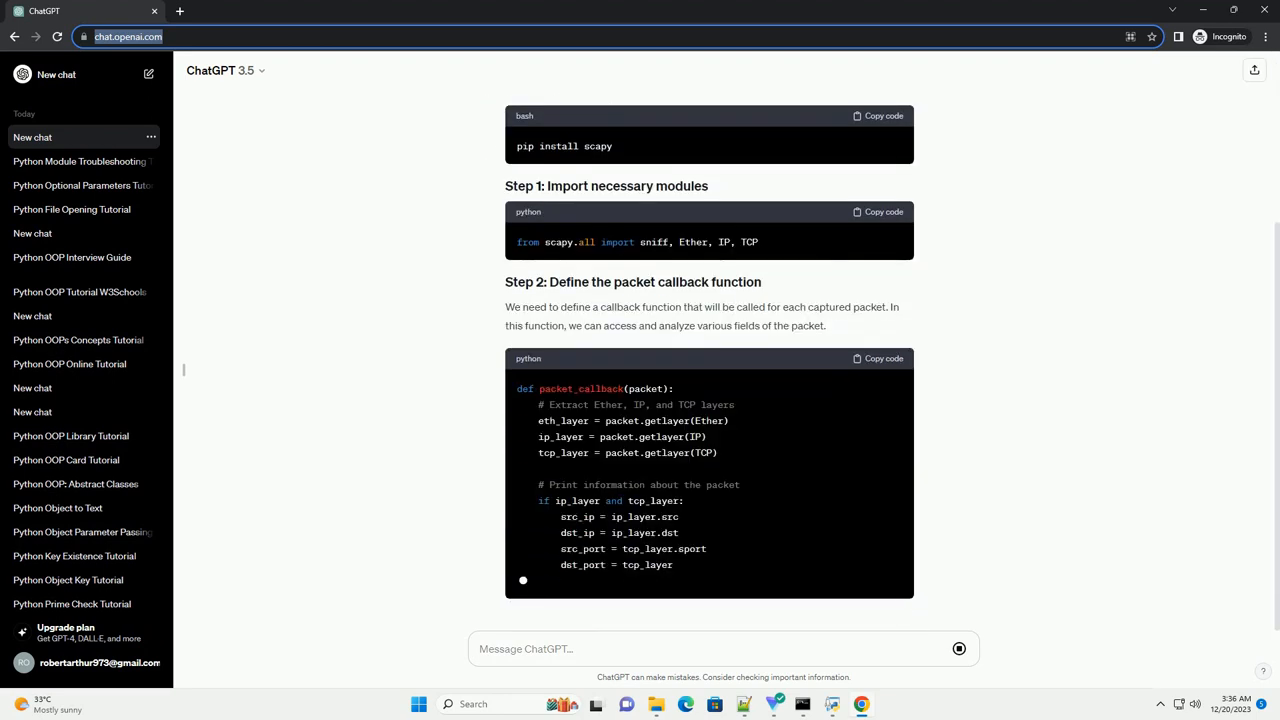
scroll(up, 3)
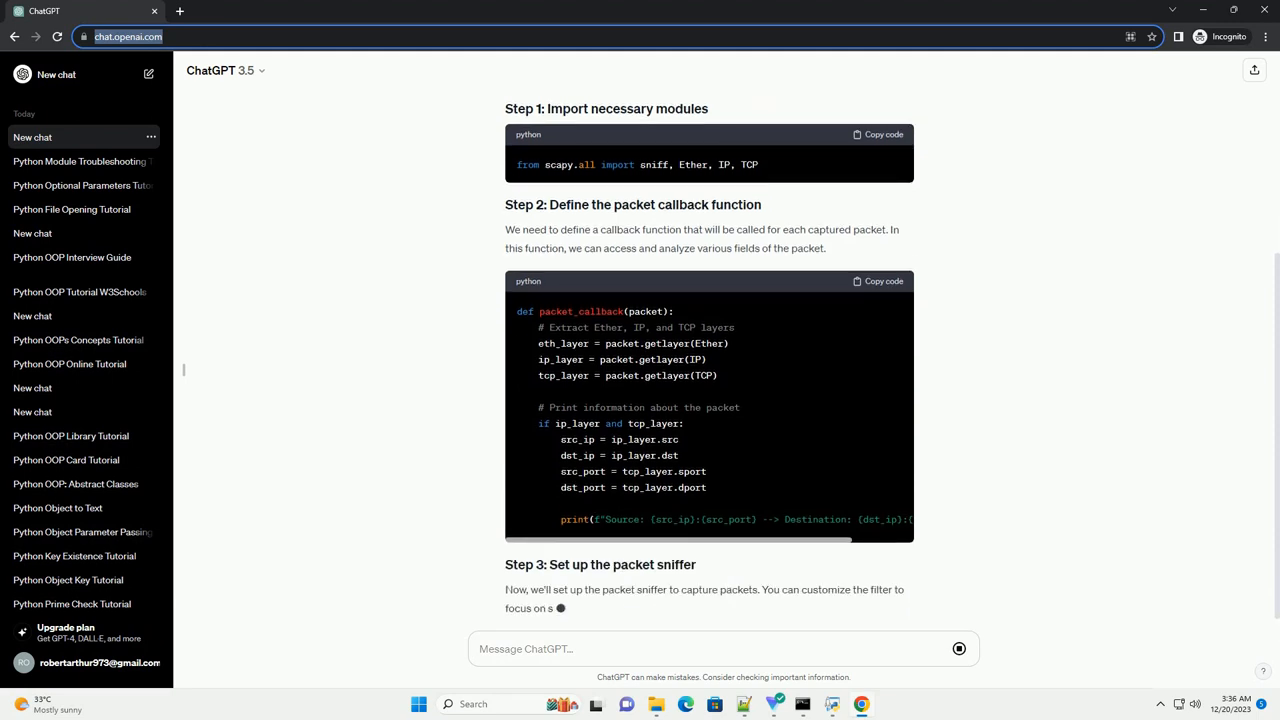
scroll(down, 3)
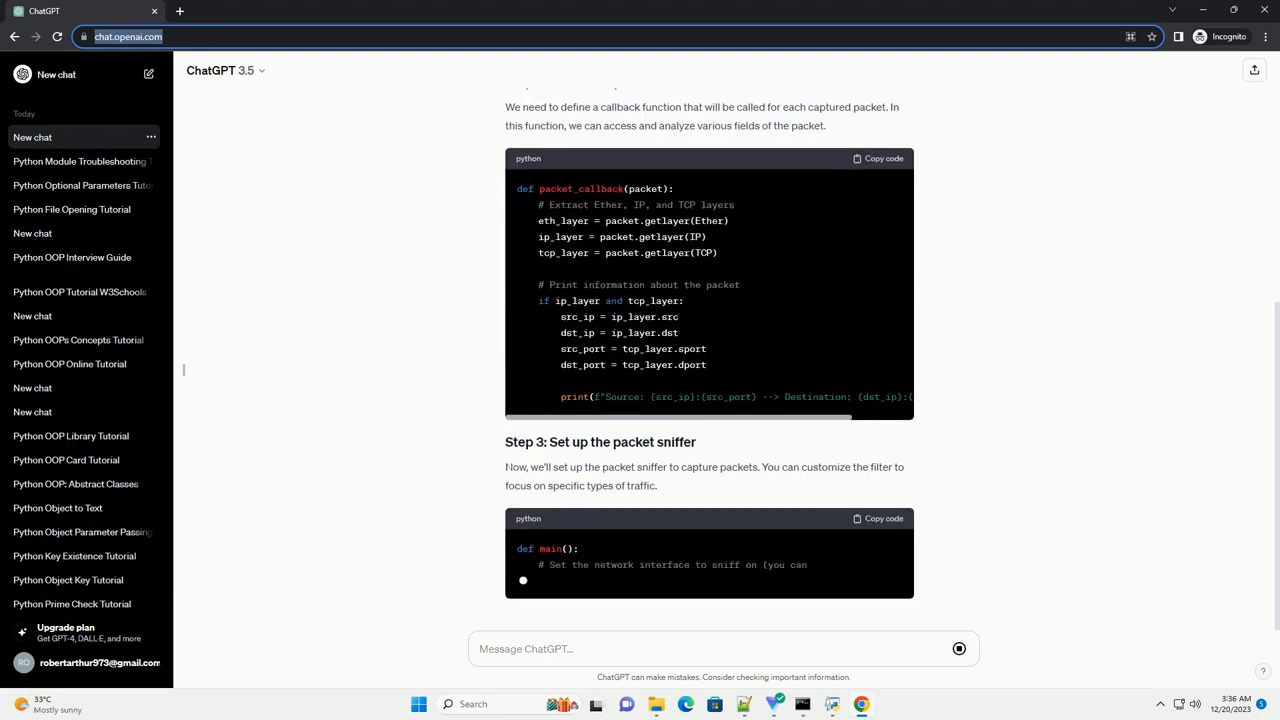
scroll(down, 3)
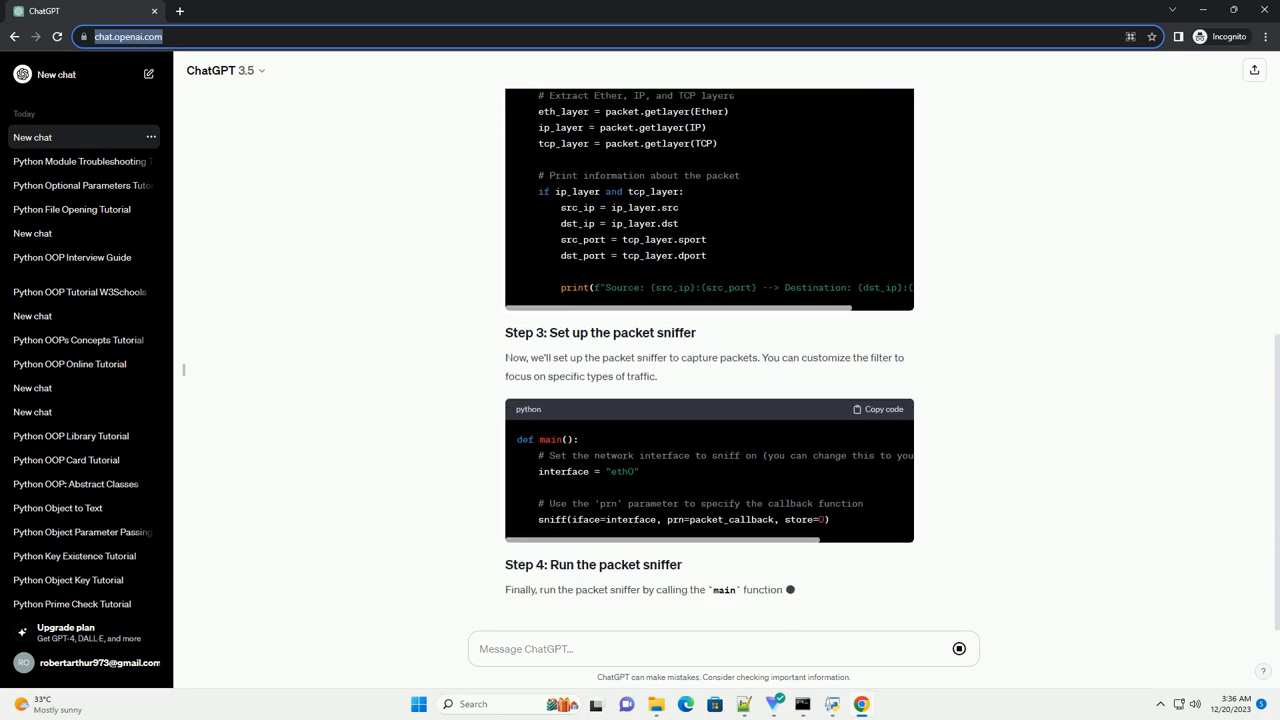
scroll(down, 3)
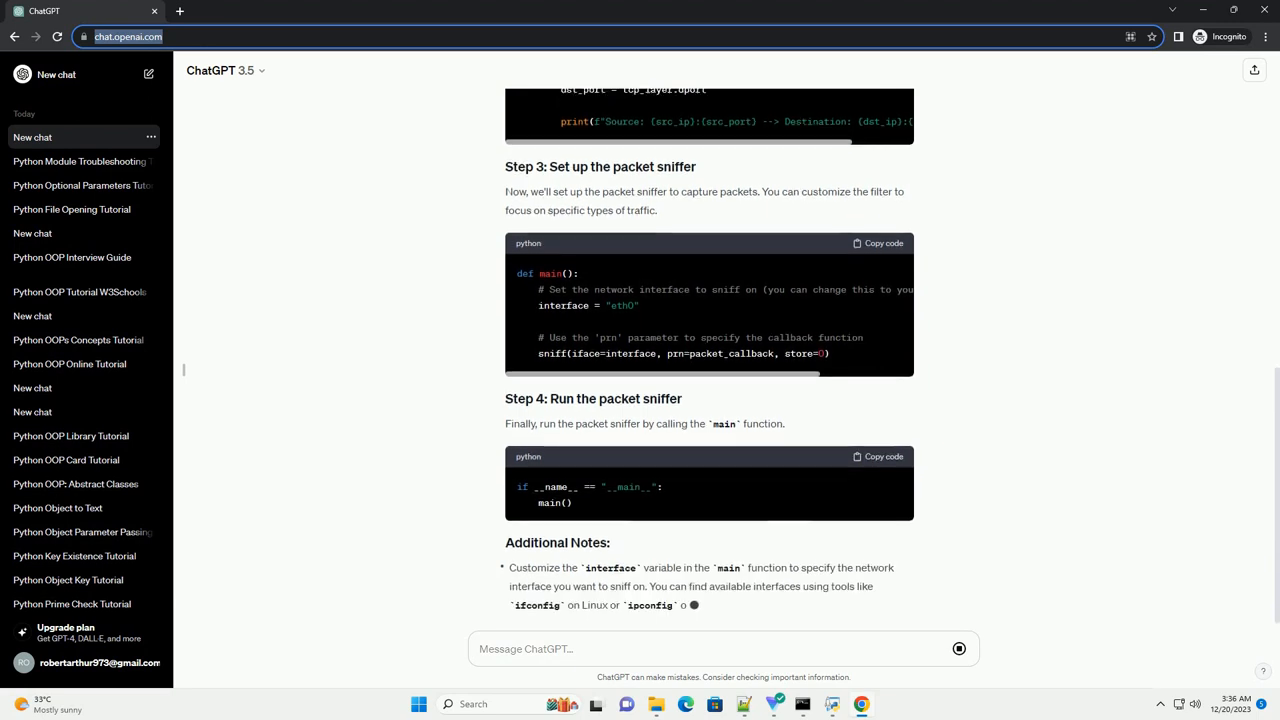
scroll(down, 3)
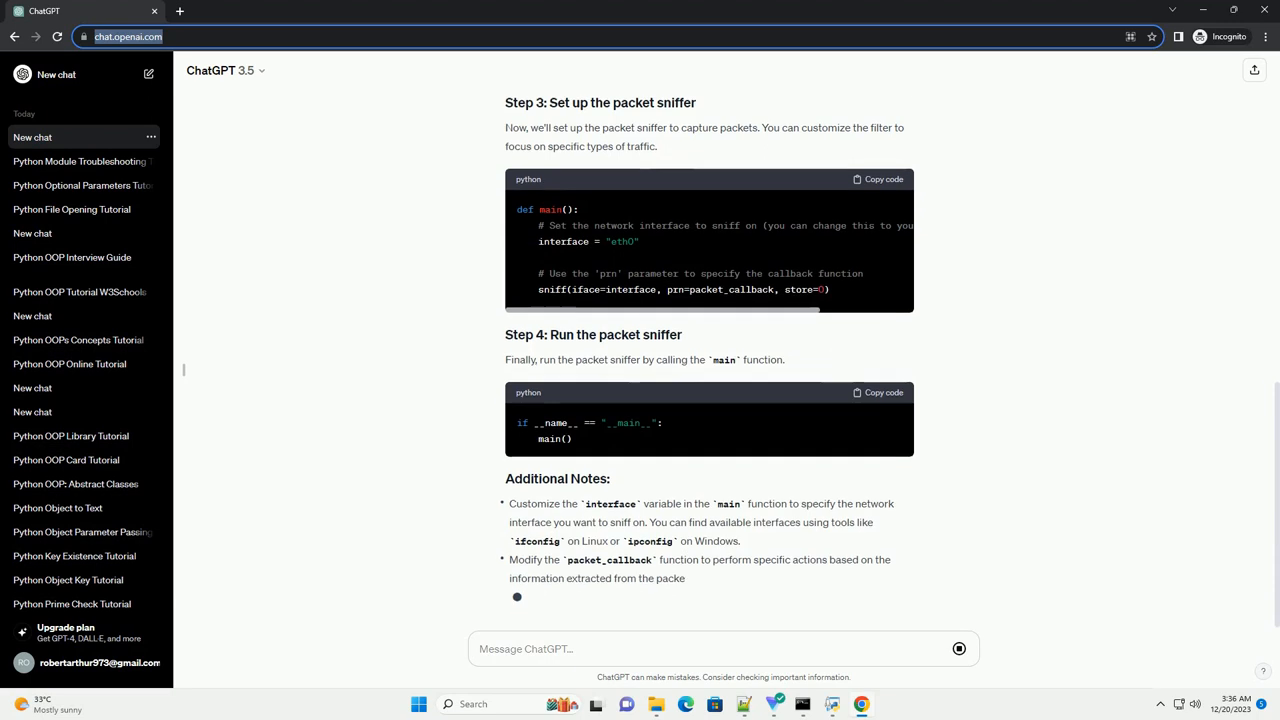
scroll(down, 3)
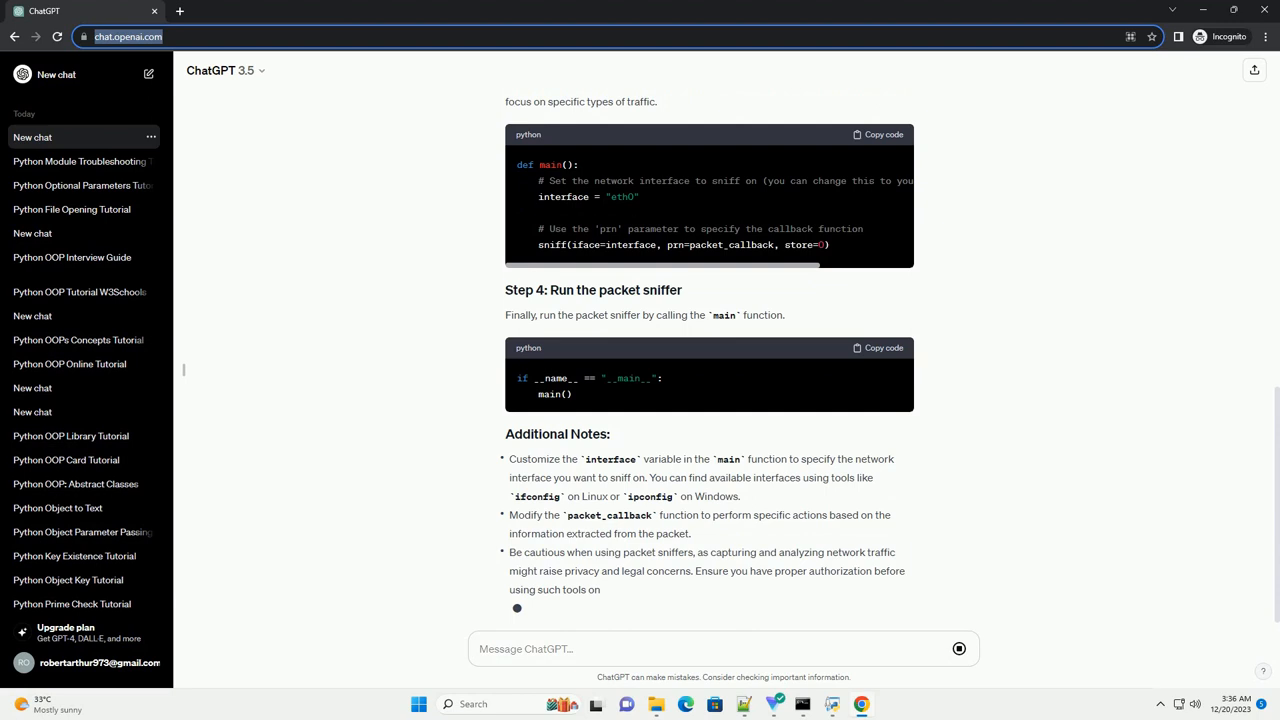
scroll(down, 3)
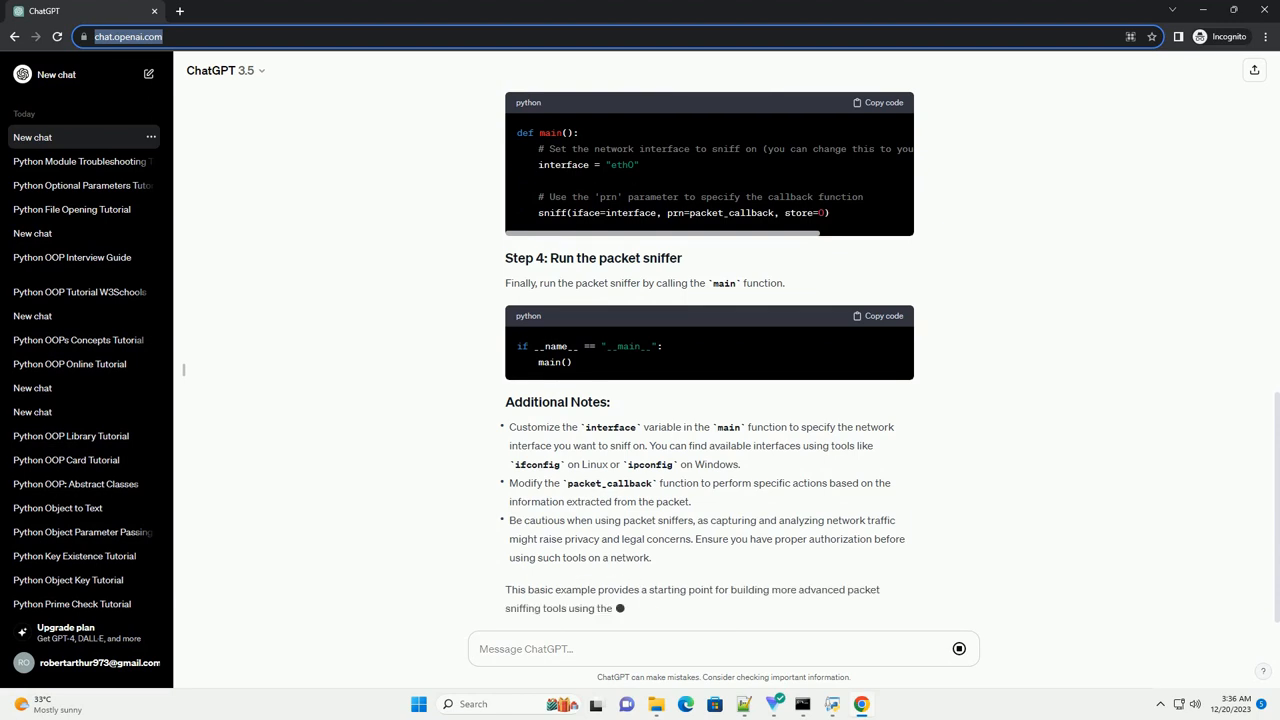
scroll(down, 3)
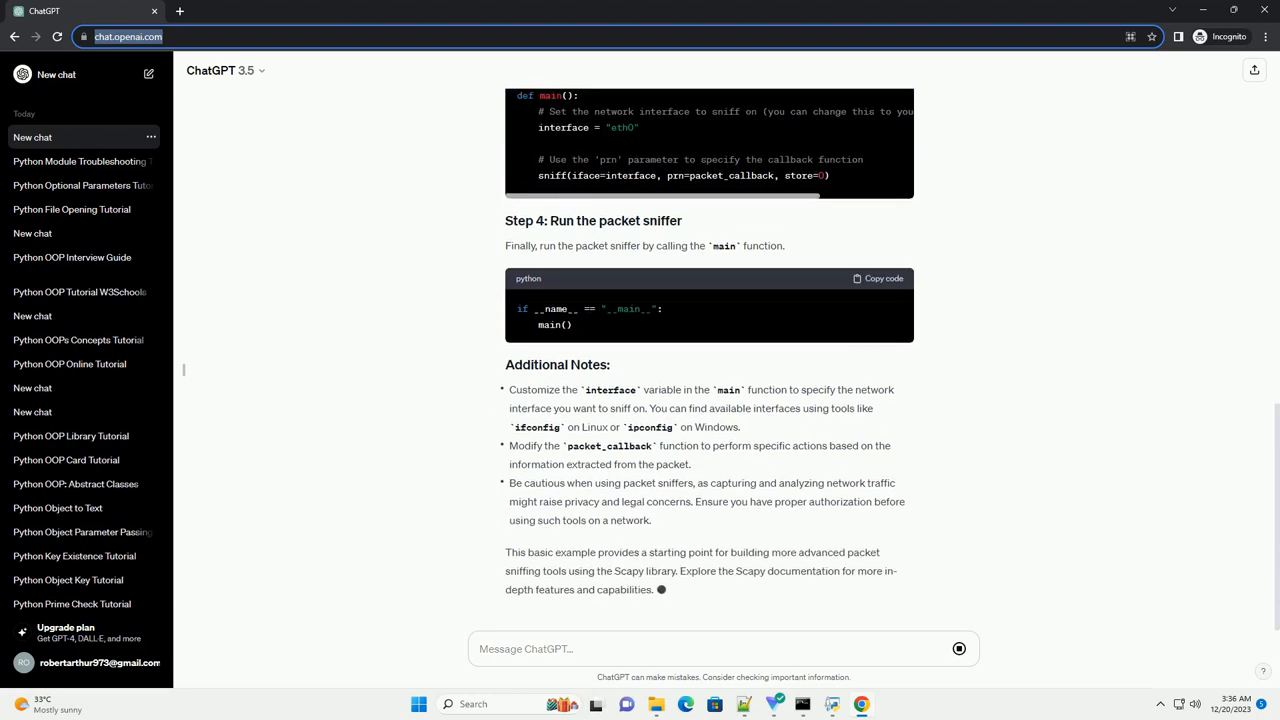